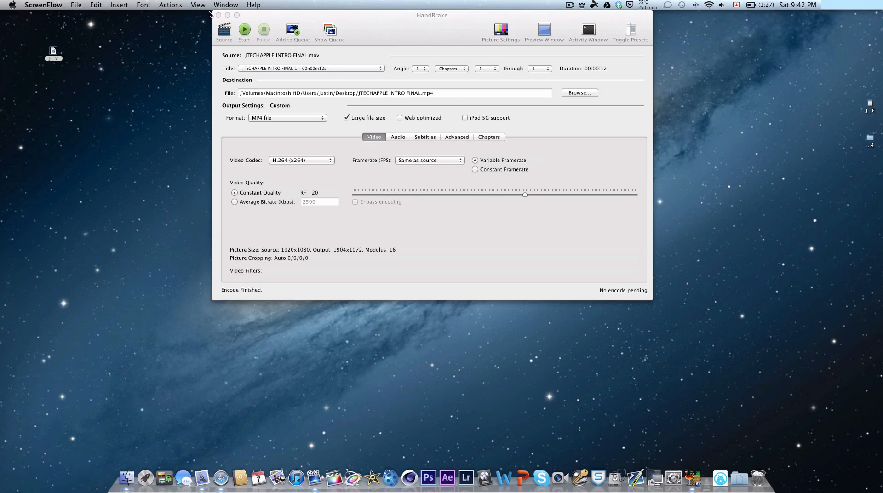
mouse_move(406, 15)
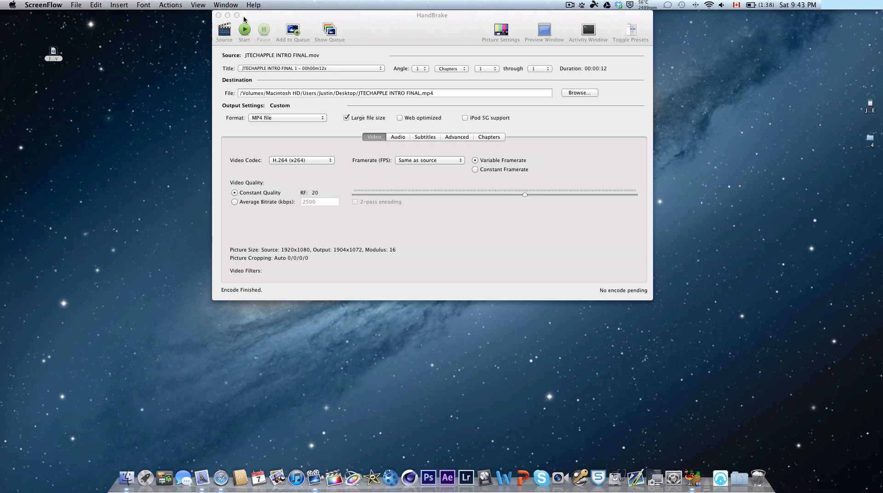
mouse_move(362, 30)
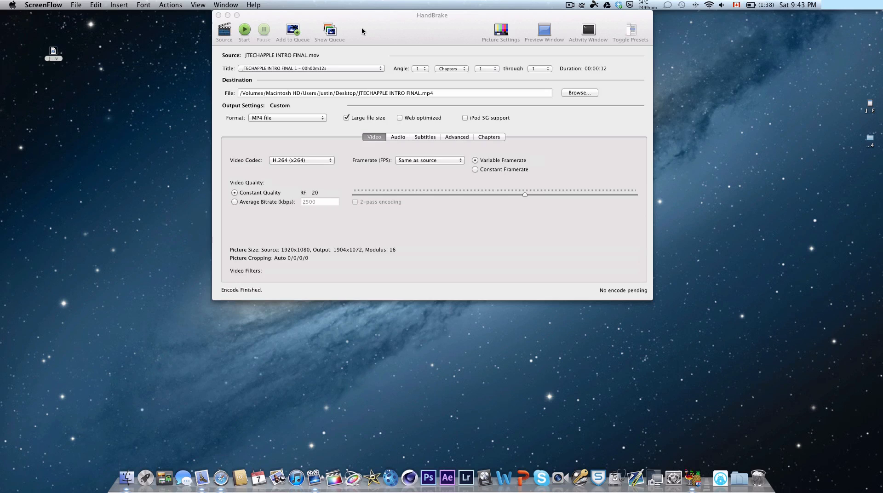
mouse_move(569, 7)
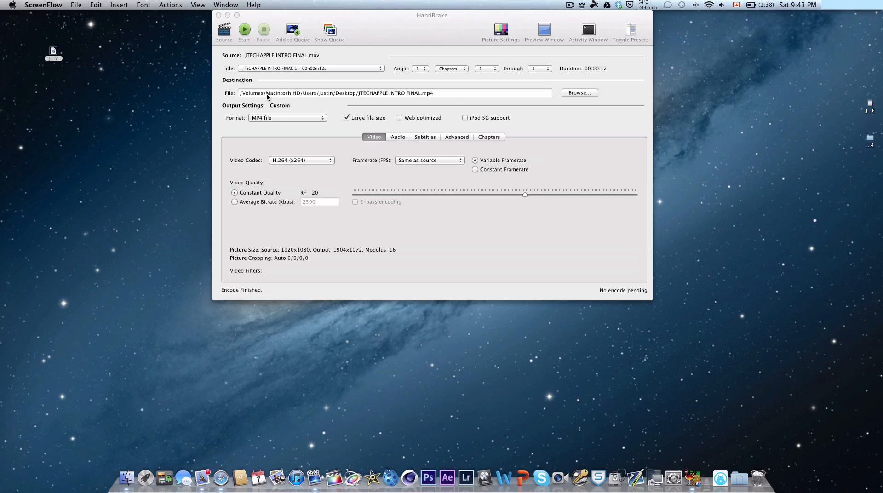
mouse_move(245, 53)
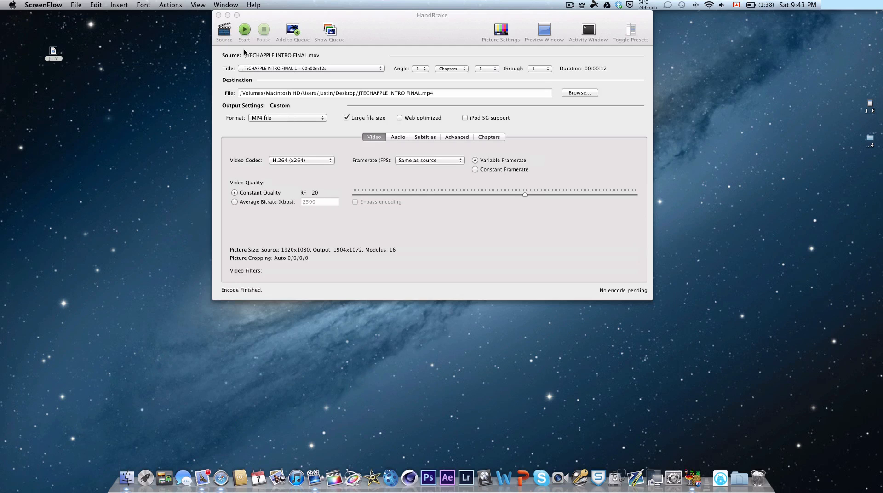
Load JTECHAPPLE INTRO FINAL.mov from the Desktop as the source and dismiss the file menu.
left_click(224, 29)
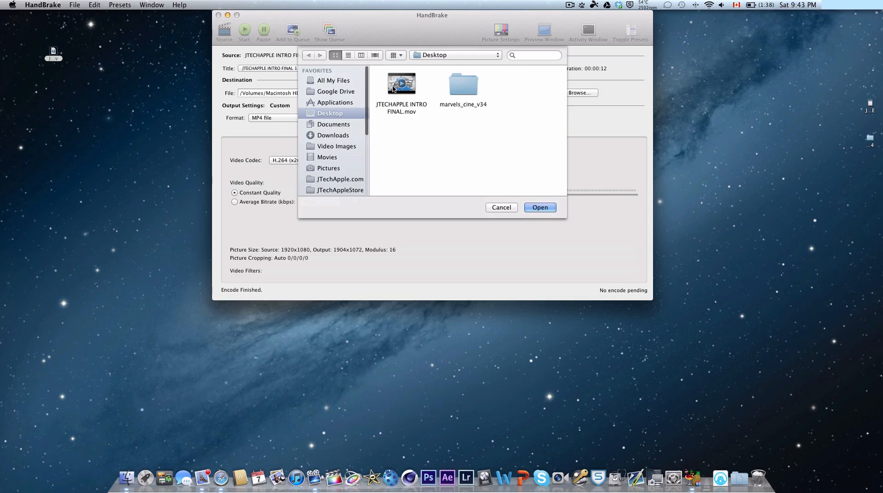
left_click(400, 85)
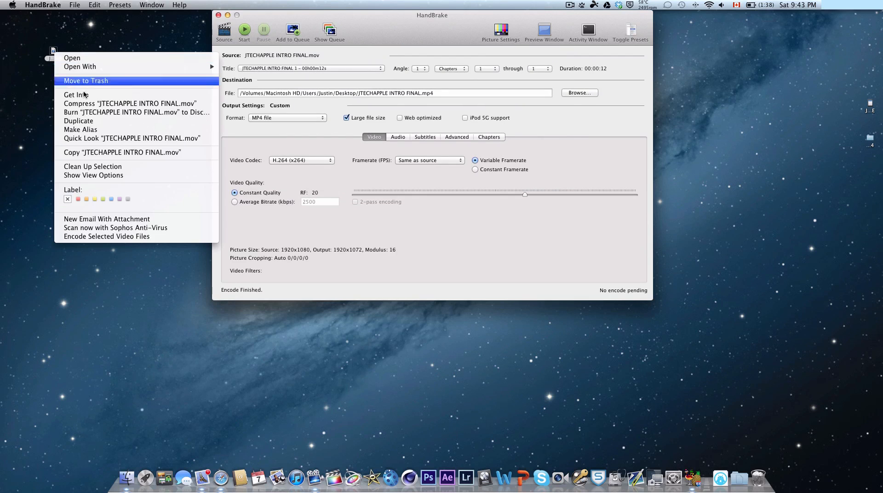
left_click(72, 95)
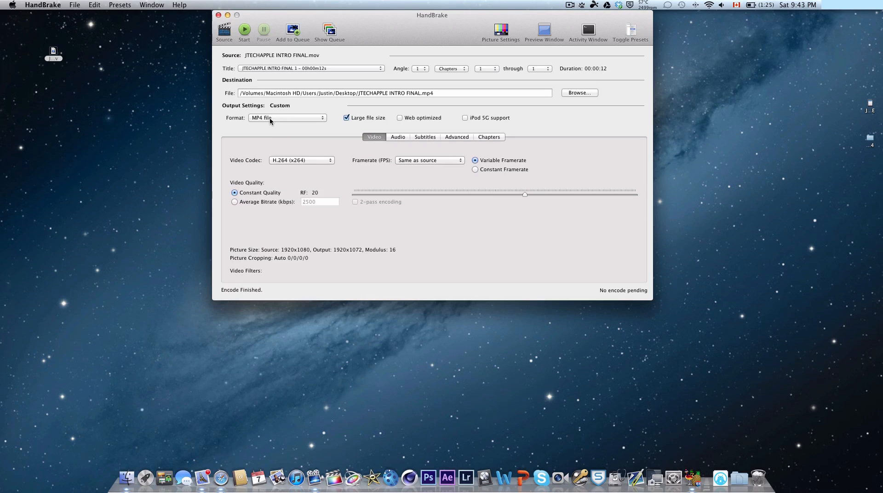
mouse_move(276, 121)
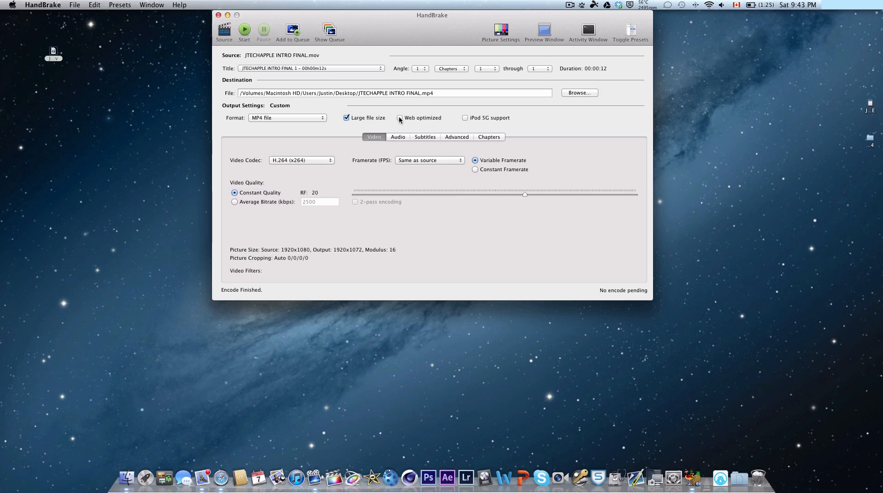
mouse_move(344, 120)
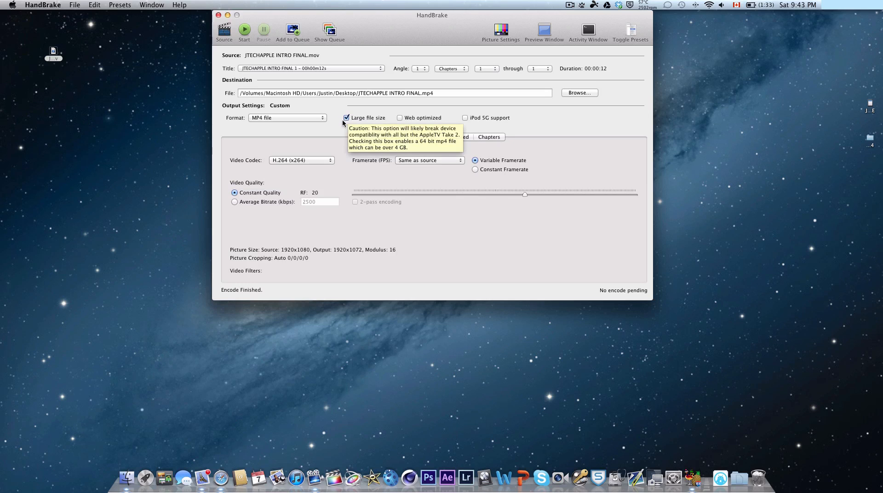
mouse_move(330, 144)
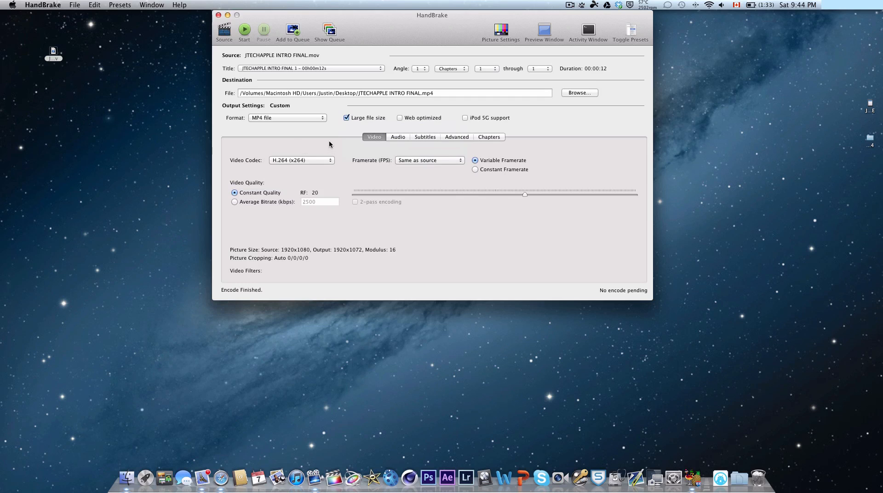
mouse_move(343, 132)
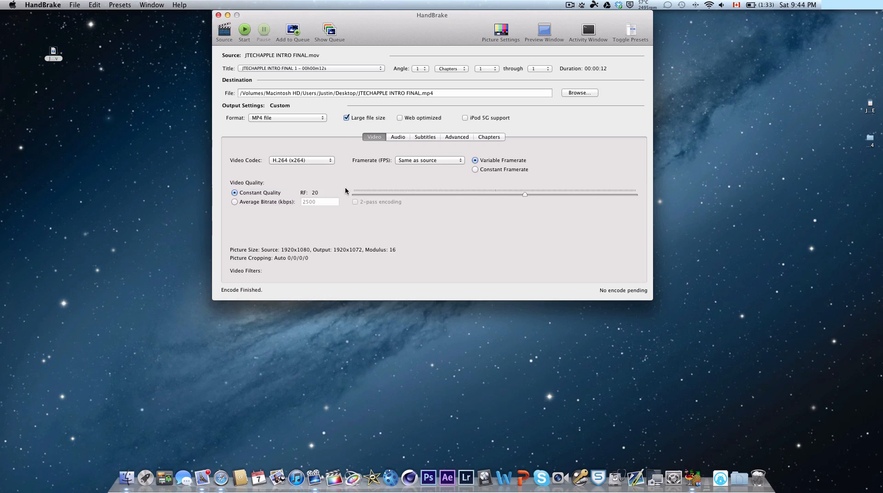
mouse_move(273, 163)
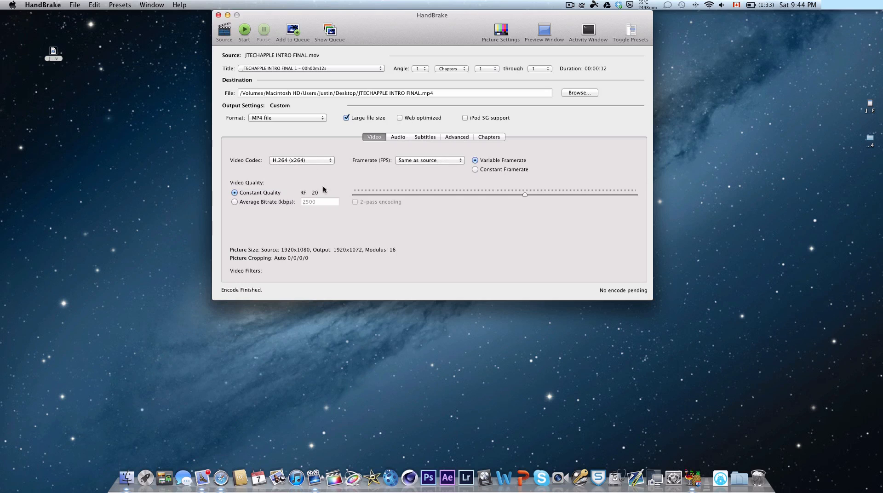
Keep the audio bitrate at 160 kbps, then view the advanced x264 encoding options.
left_click(398, 137)
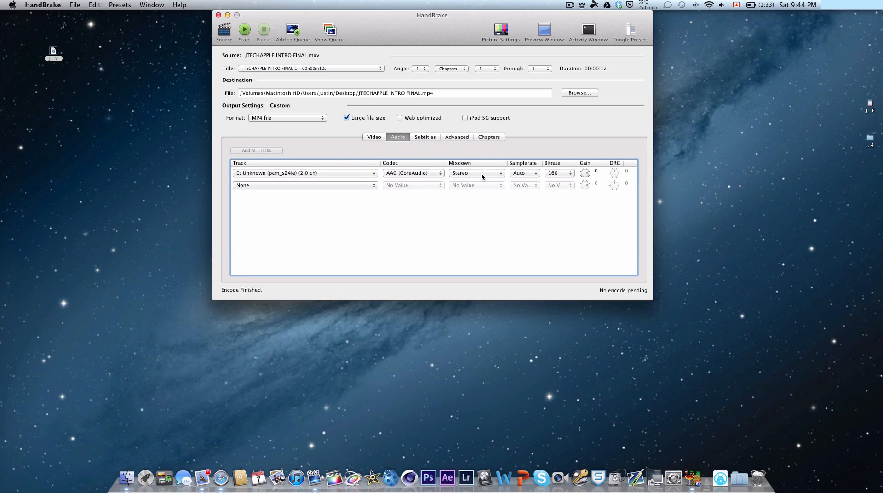
mouse_move(467, 175)
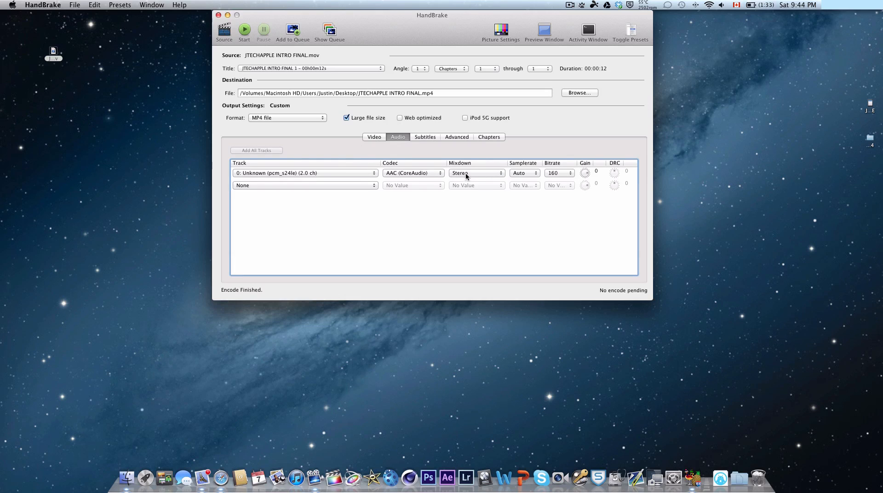
mouse_move(527, 176)
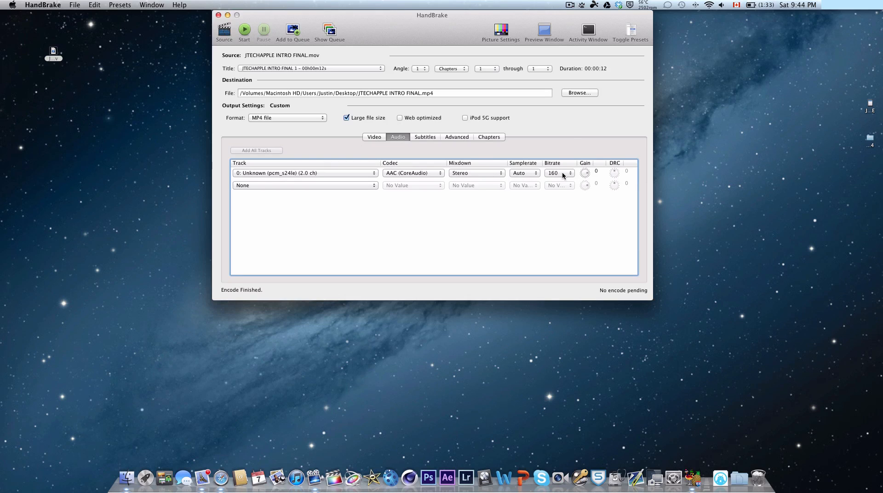
left_click(559, 173)
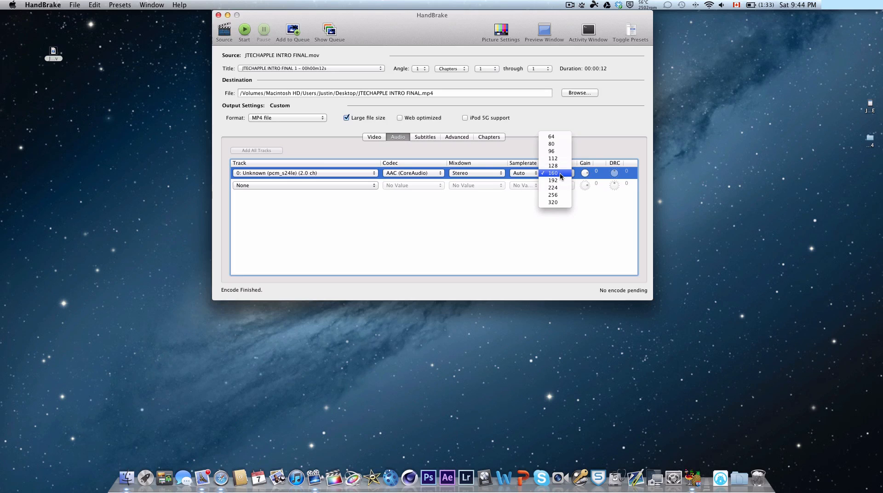
left_click(552, 173)
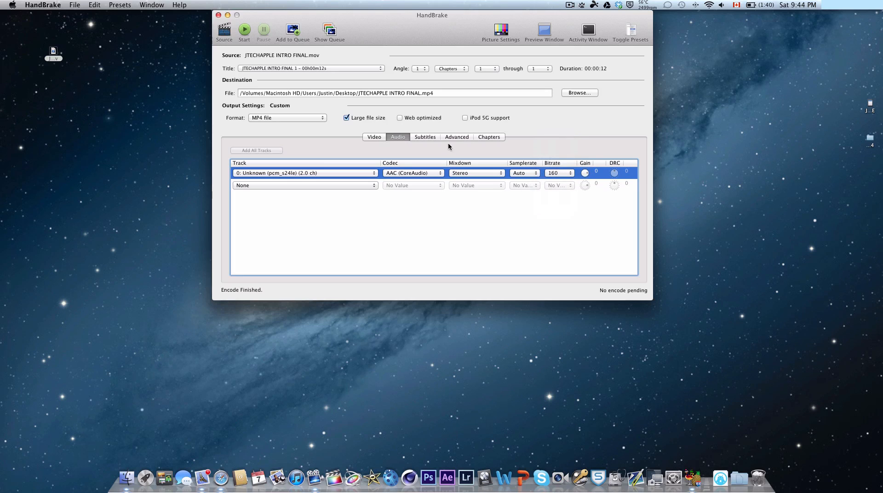
left_click(457, 136)
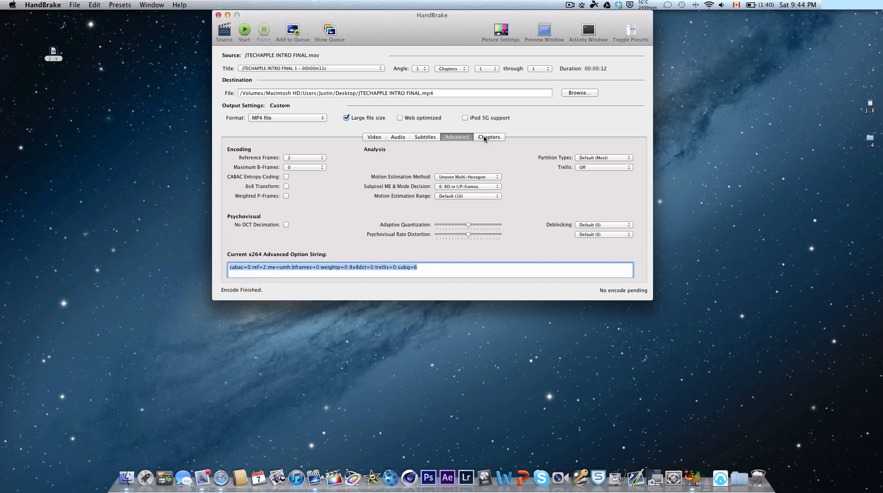
Return to the video quality settings and briefly check the encoding activity log.
left_click(374, 137)
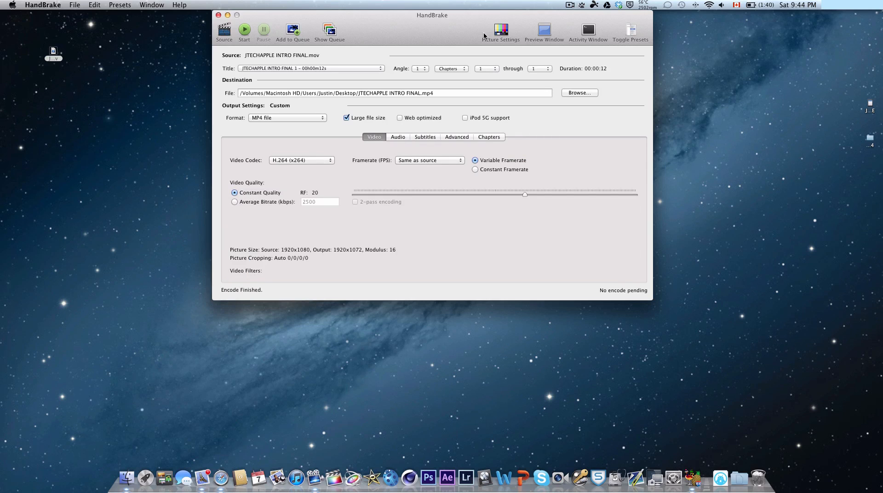
left_click(587, 29)
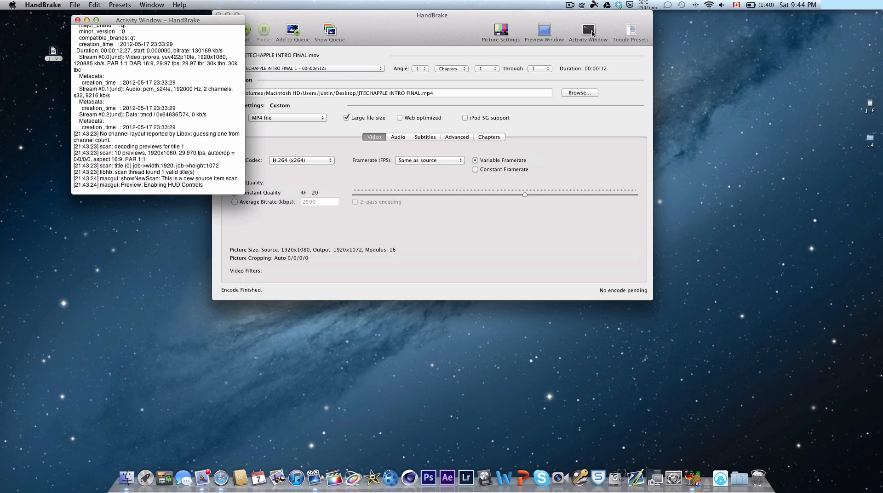
left_click(79, 20)
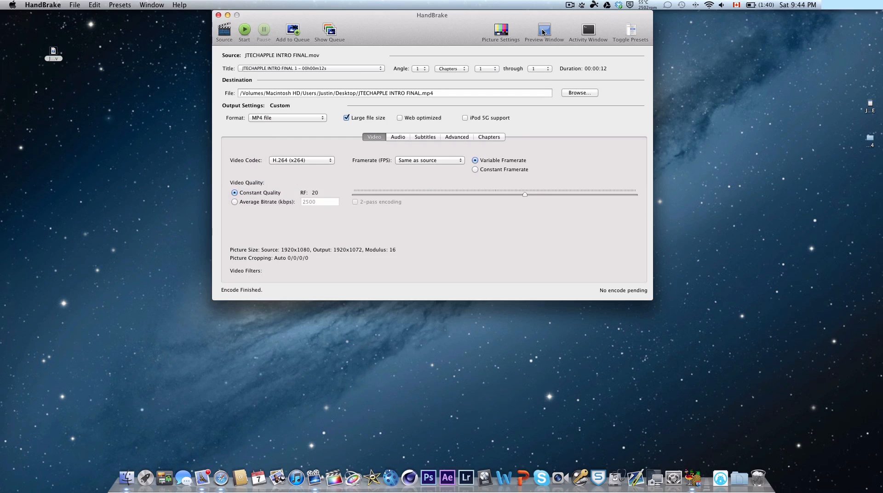
mouse_move(281, 62)
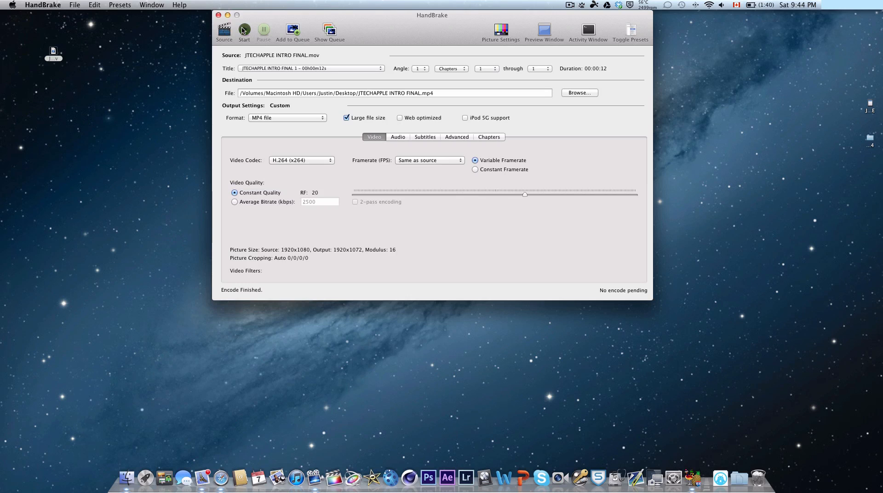
Start encoding the intro MOV to an H.264 MP4.
left_click(244, 30)
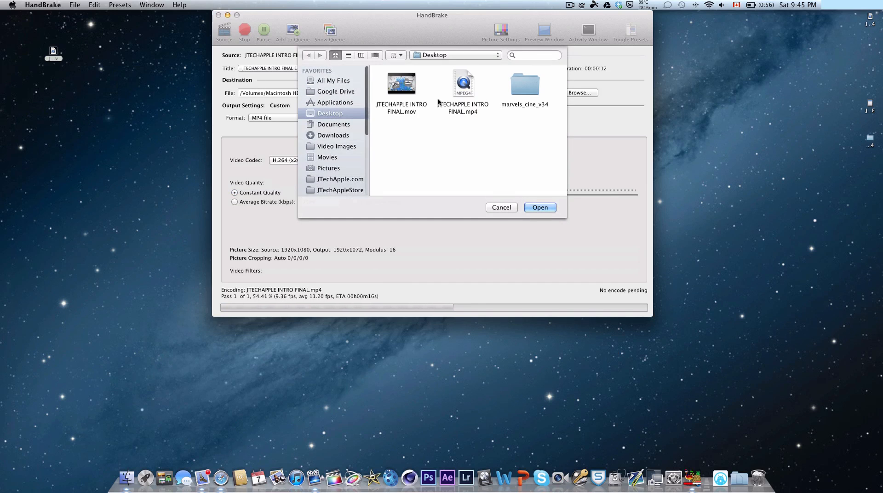
Pick 65685113.mp4 from Documents, view the encode queue, and dismiss the finished notice.
left_click(334, 125)
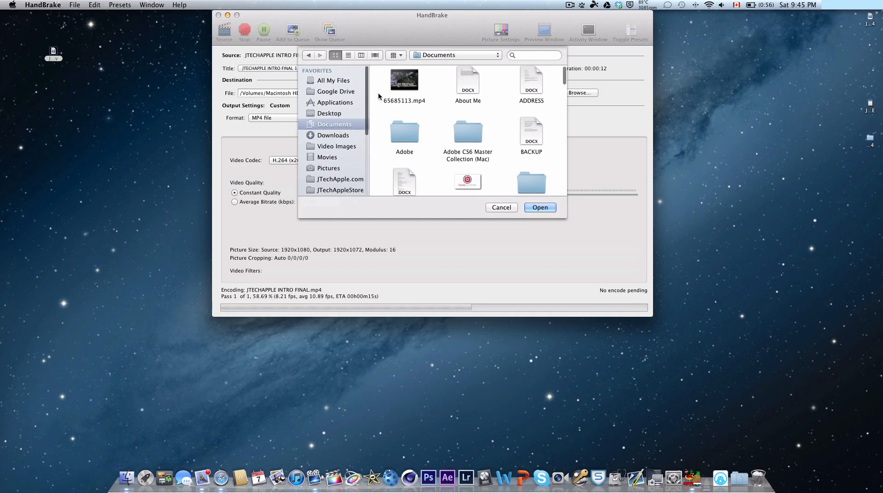
left_click(501, 207)
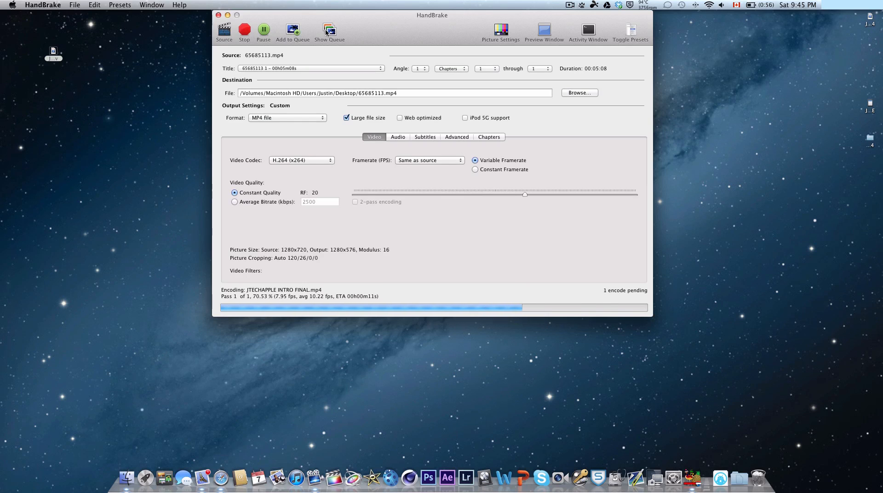
left_click(329, 28)
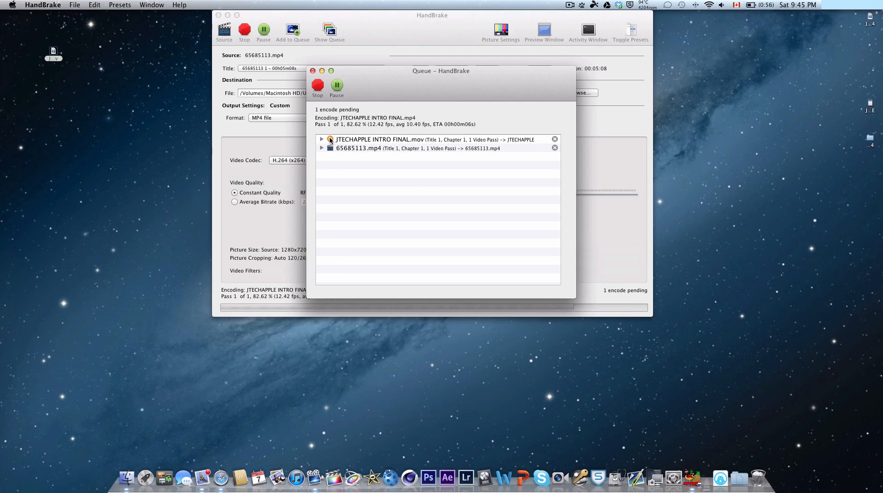
mouse_move(514, 157)
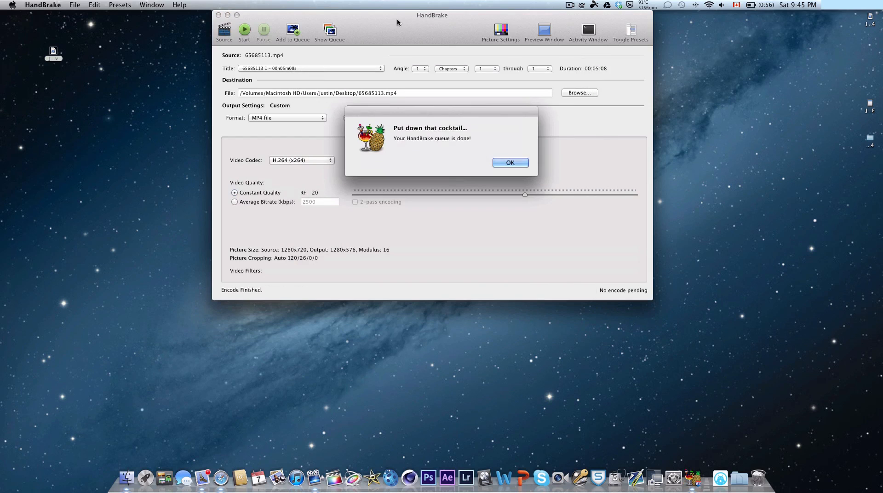
mouse_move(521, 170)
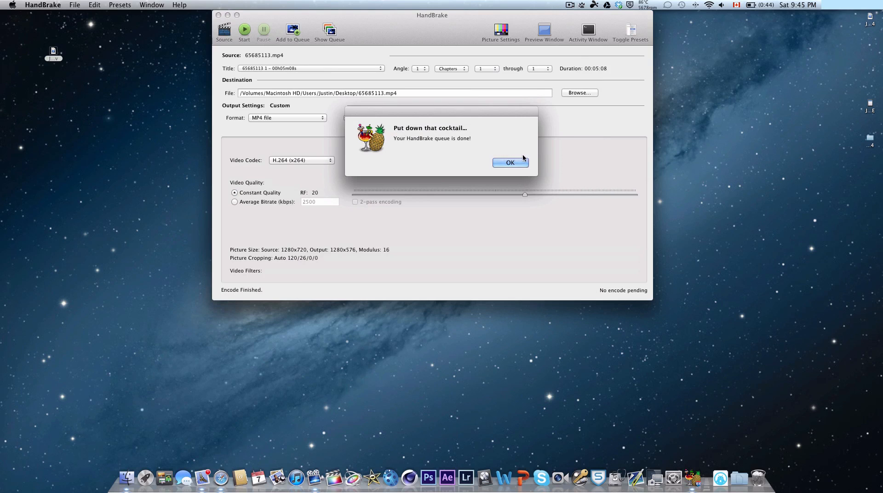
left_click(510, 162)
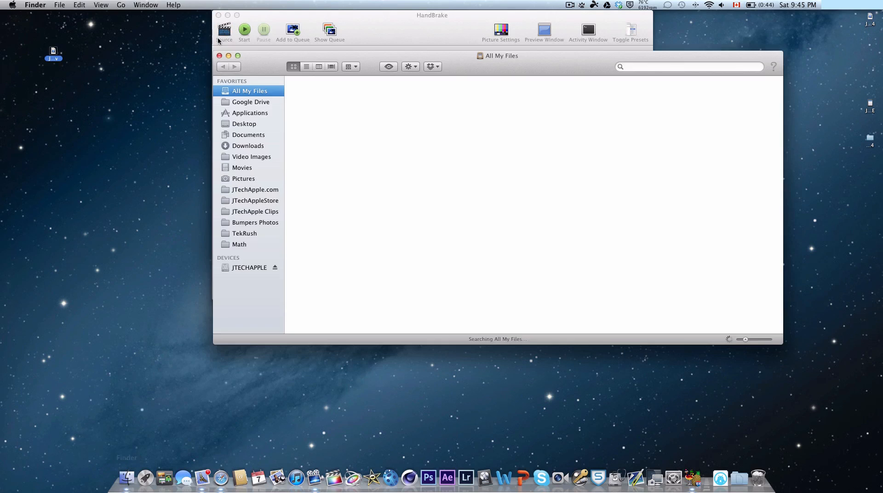
On the Desktop, compare Get Info sizes: 199.8 MB original MOV versus 14.4 MB MP4.
left_click(244, 124)
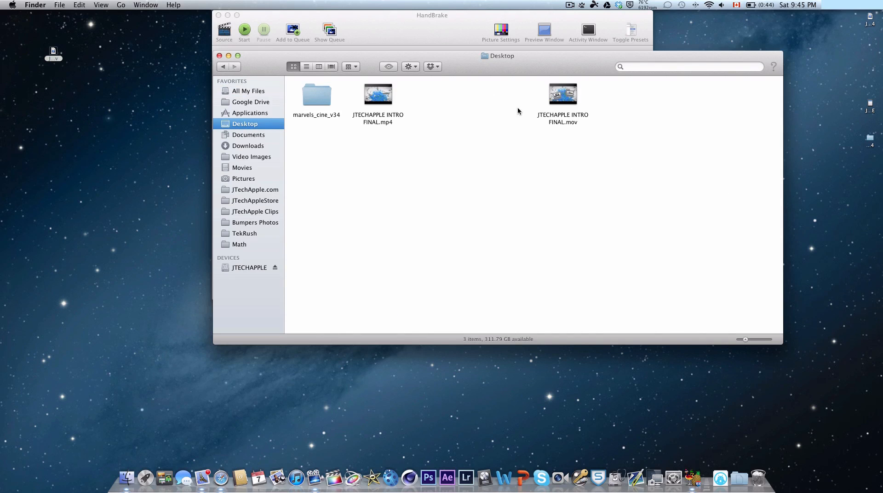
mouse_move(562, 123)
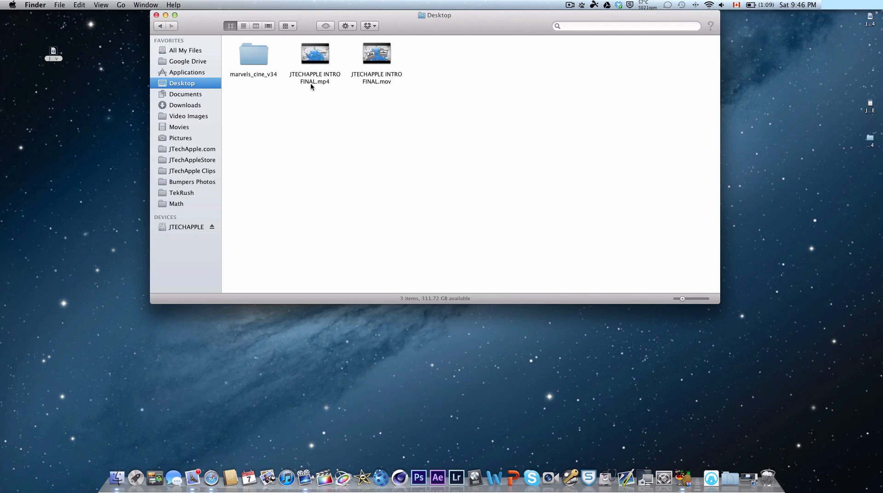
right_click(376, 55)
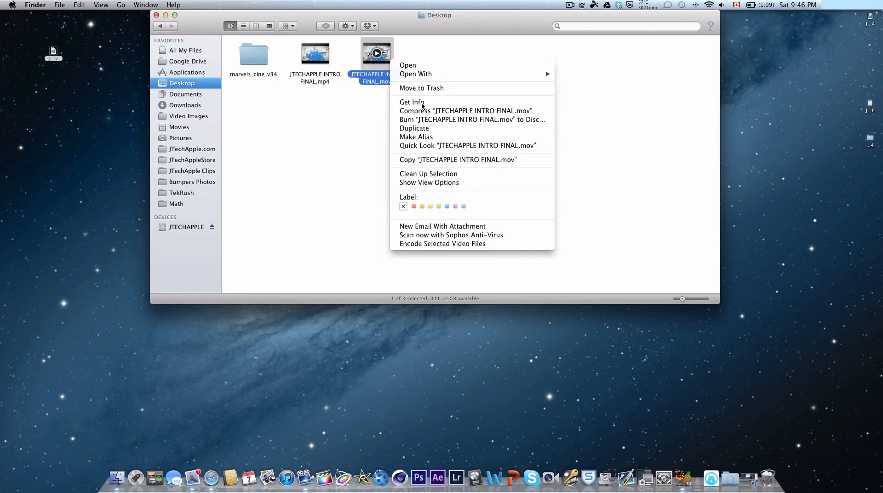
left_click(411, 101)
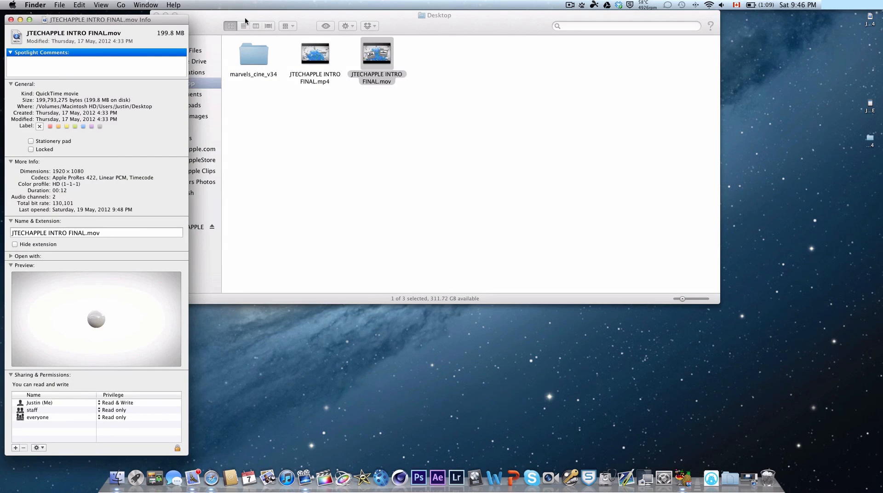
right_click(315, 55)
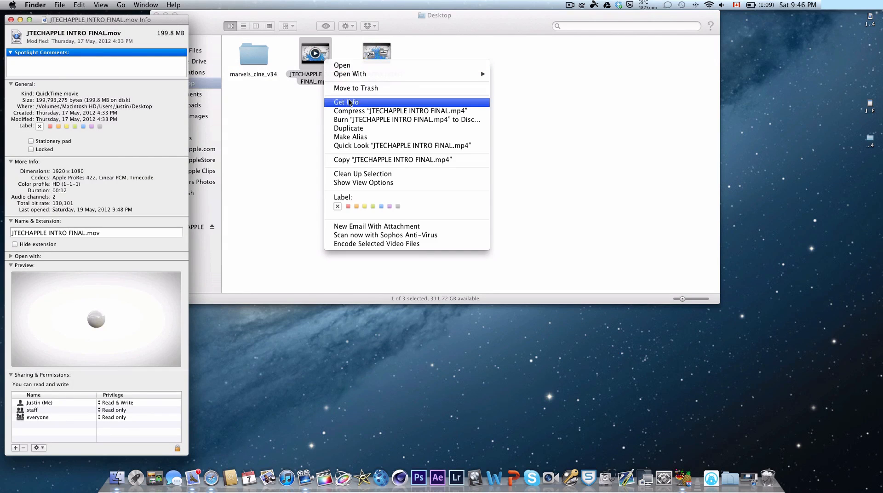
left_click(346, 102)
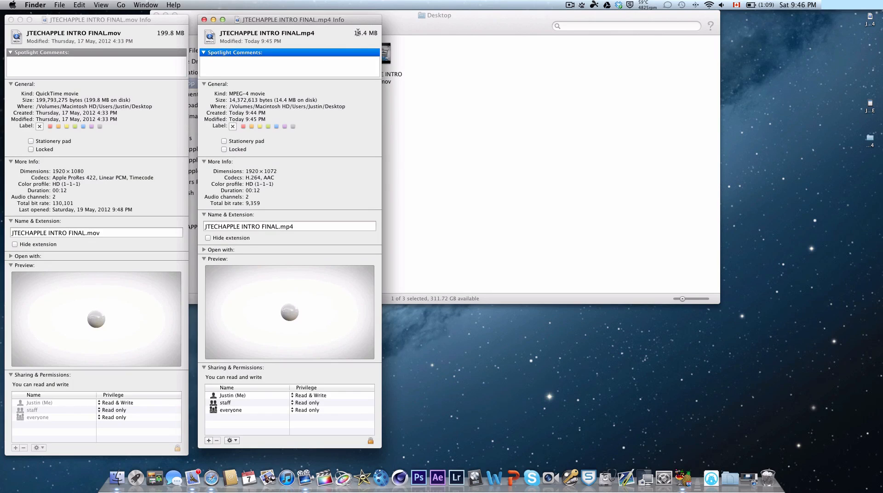
mouse_move(348, 35)
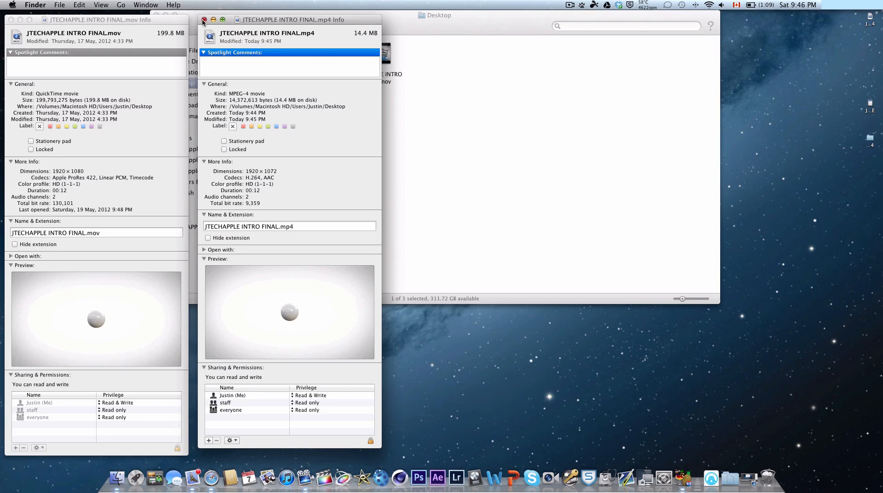
left_click(204, 19)
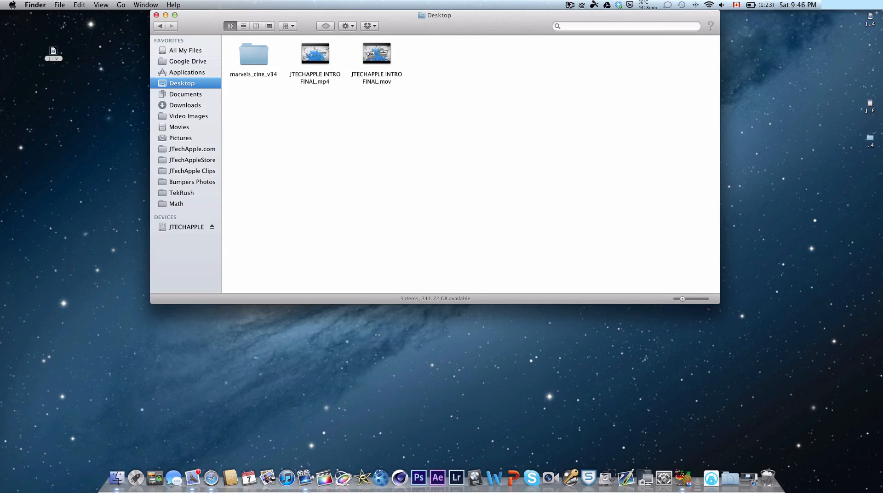
Open both intro videos in QuickTime Player and play the original MOV beside the MP4.
left_click(570, 5)
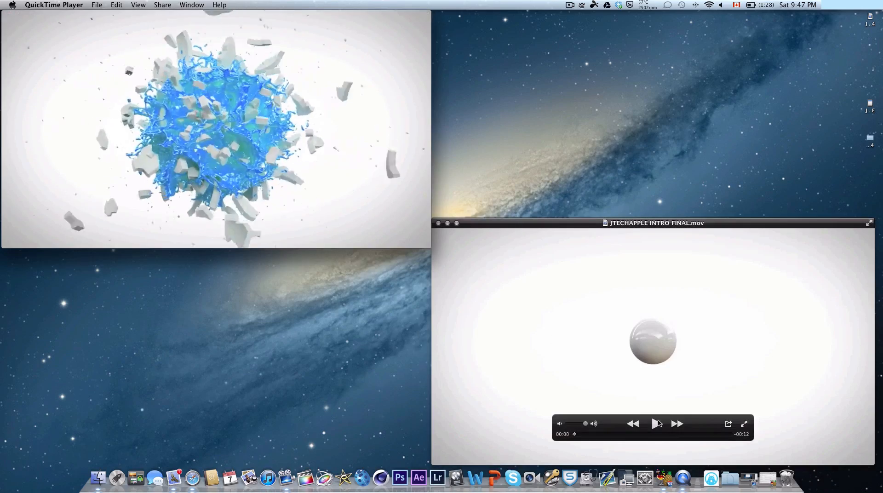
left_click(656, 423)
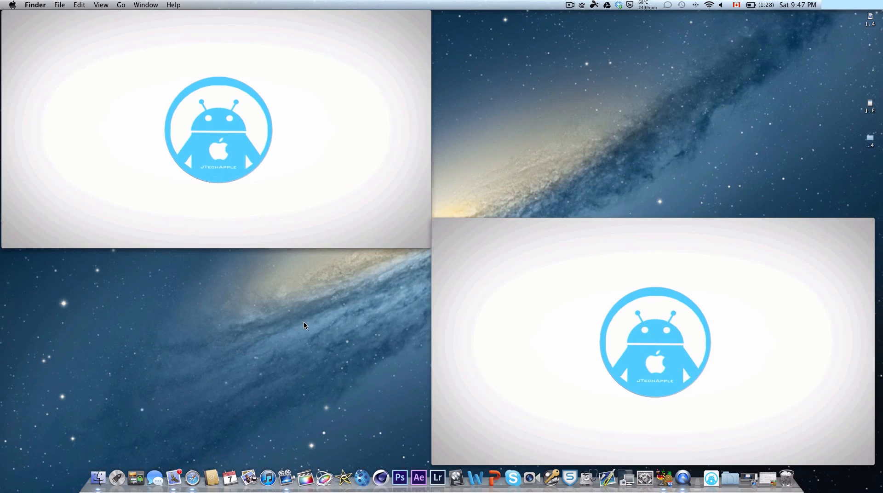
mouse_move(306, 325)
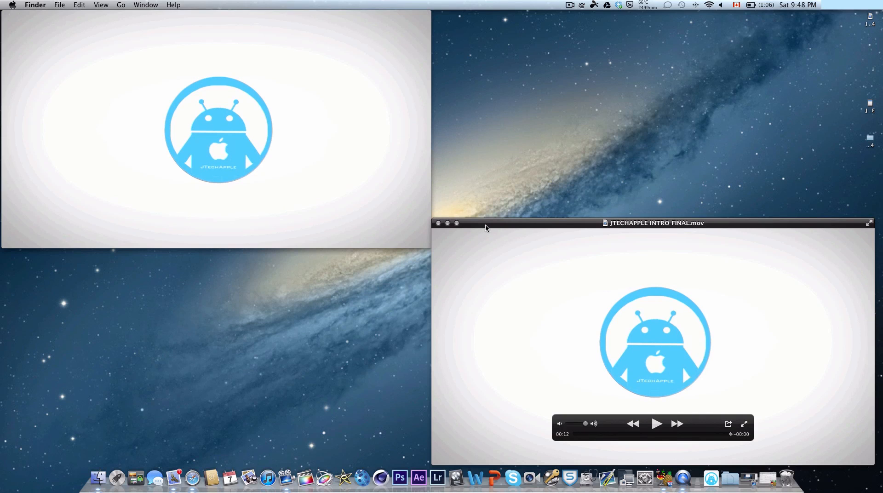
mouse_move(318, 461)
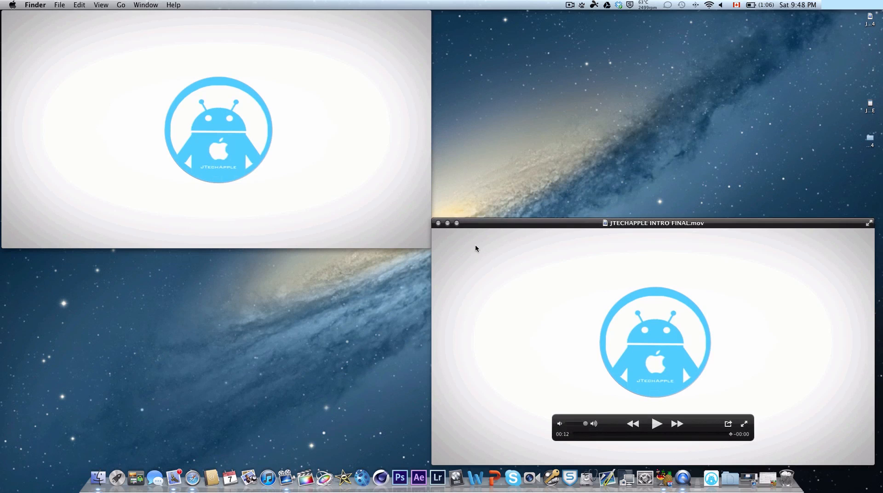
mouse_move(512, 225)
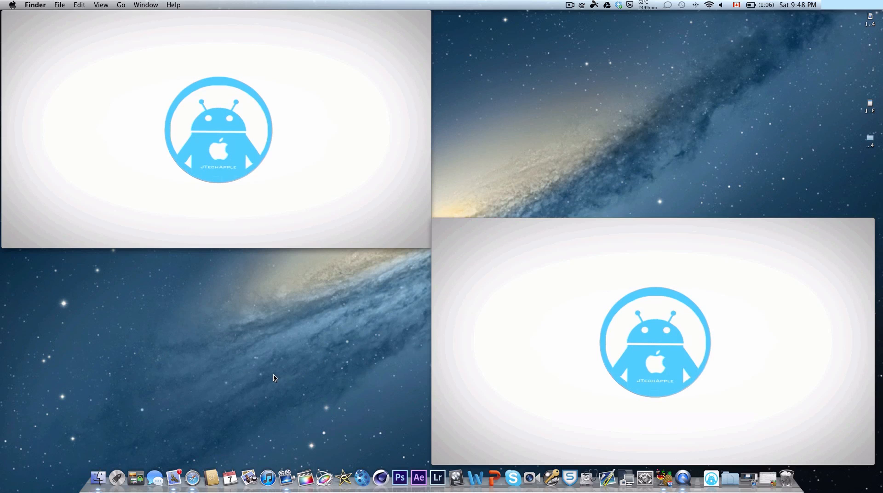
mouse_move(89, 462)
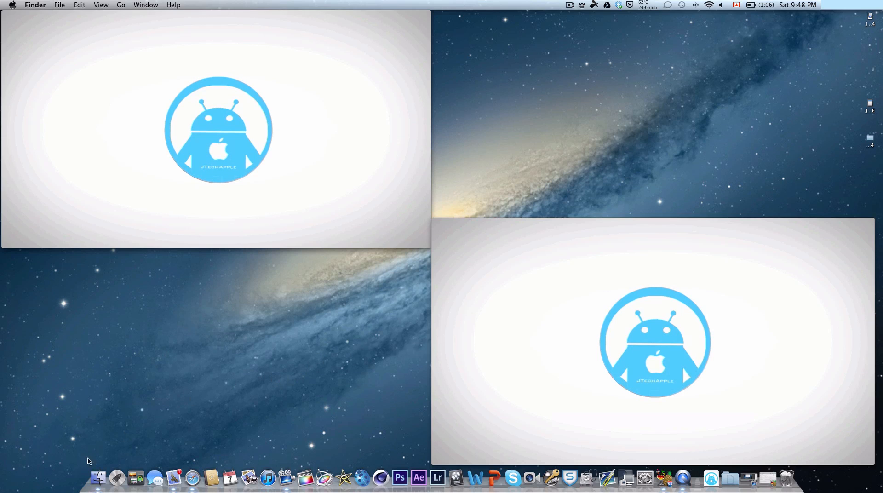